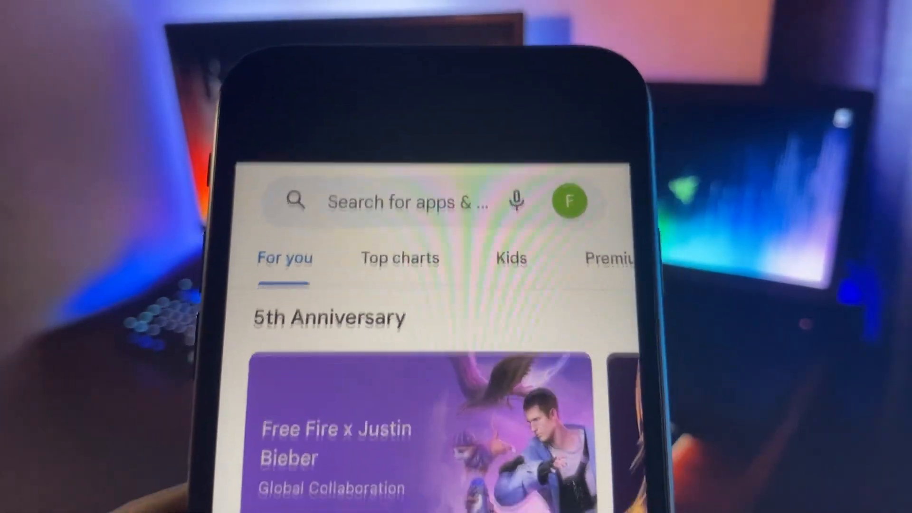
Swipe out of the Play Store's For you page back to the home screen.
{"action": "scroll", "scroll_direction": "down", "scroll_amount": 3}
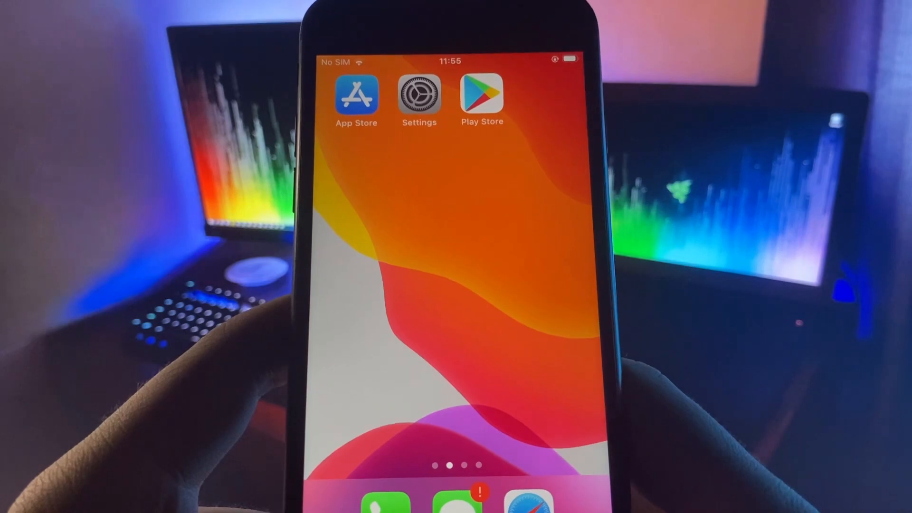
Launch Settings from the home screen and go into the General page.
{"action": "left_click", "coordinate": [418, 96]}
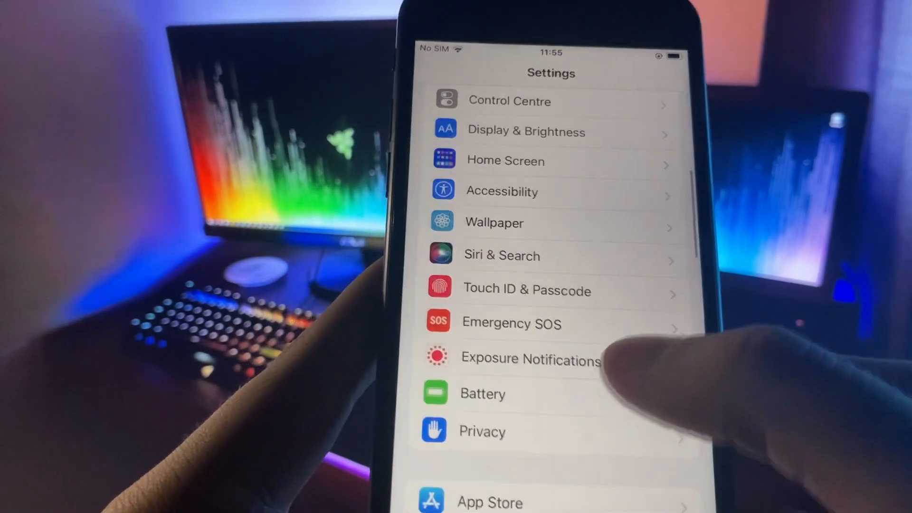
{"action": "left_click", "coordinate": [482, 393]}
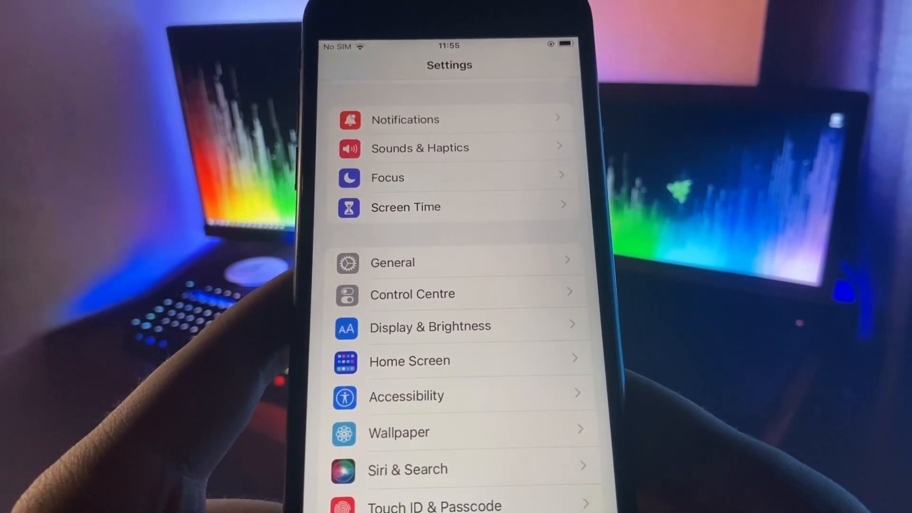
{"action": "left_click", "coordinate": [392, 263]}
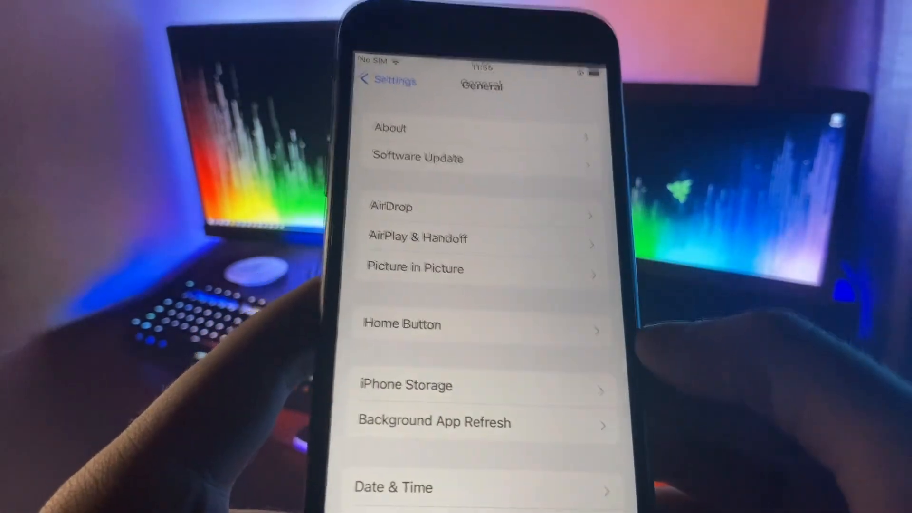
View Background App Refresh, set to Wi-Fi & Mobile Data, then head to Safari.
{"action": "left_click", "coordinate": [433, 421]}
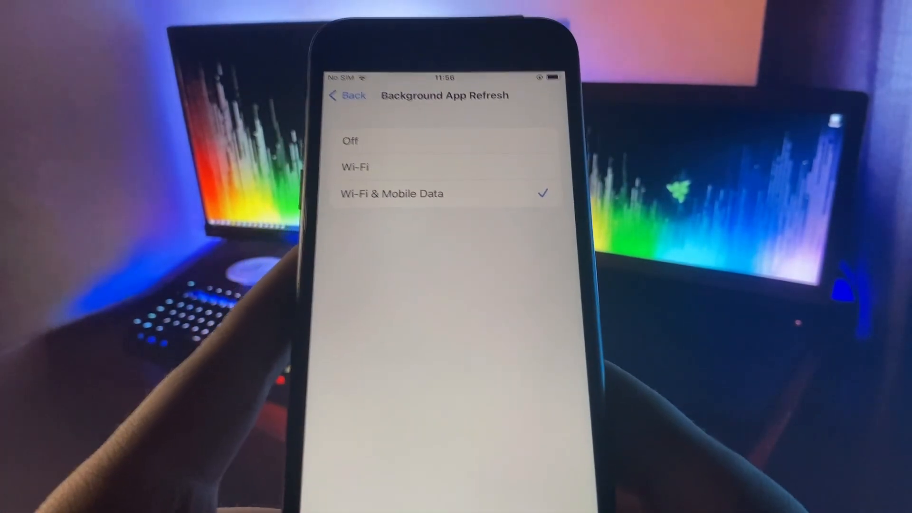
{"action": "left_click", "coordinate": [348, 95]}
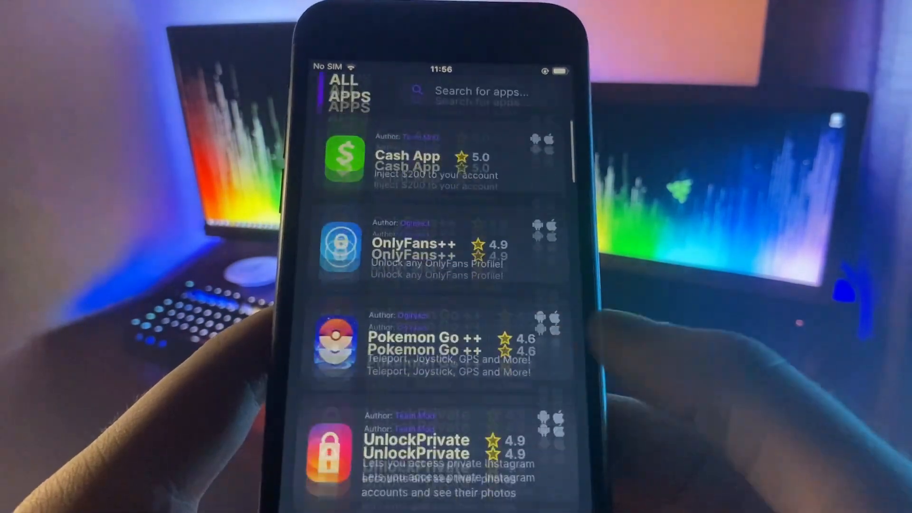
Scroll Safari's app list to the Play Store entry, then launch Play Store from the home screen.
{"action": "scroll", "scroll_direction": "down", "scroll_amount": 3}
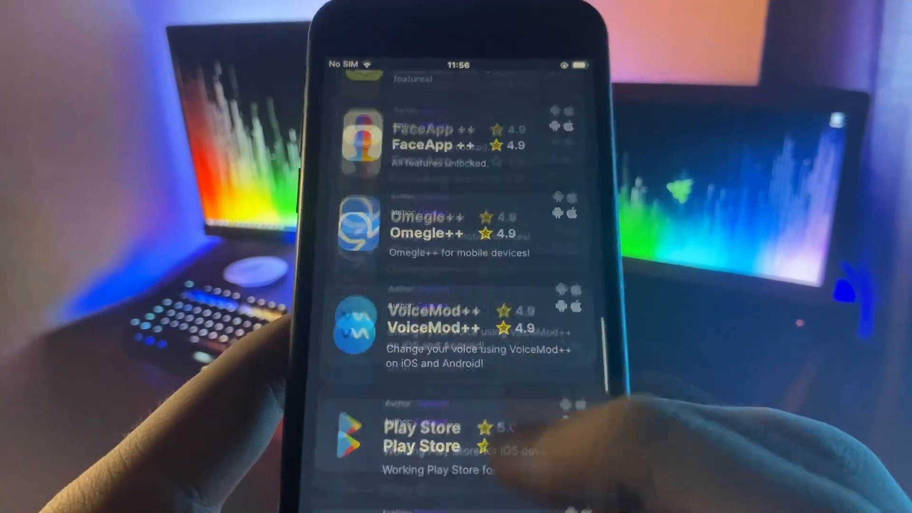
{"action": "scroll", "scroll_direction": "up", "scroll_amount": 3}
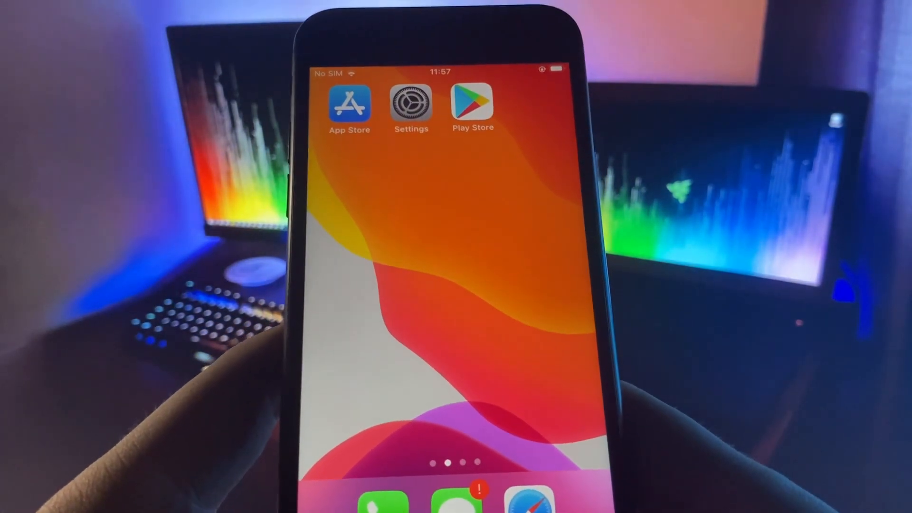
{"action": "left_click", "coordinate": [472, 104]}
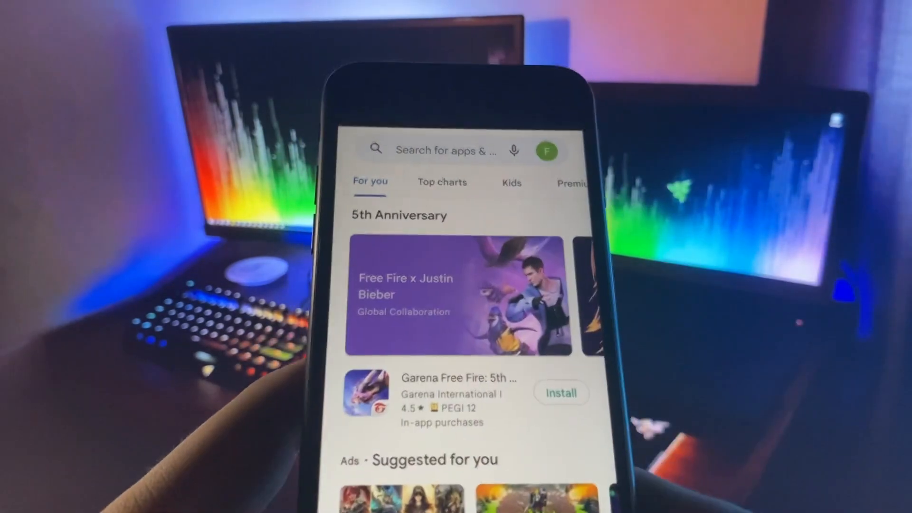